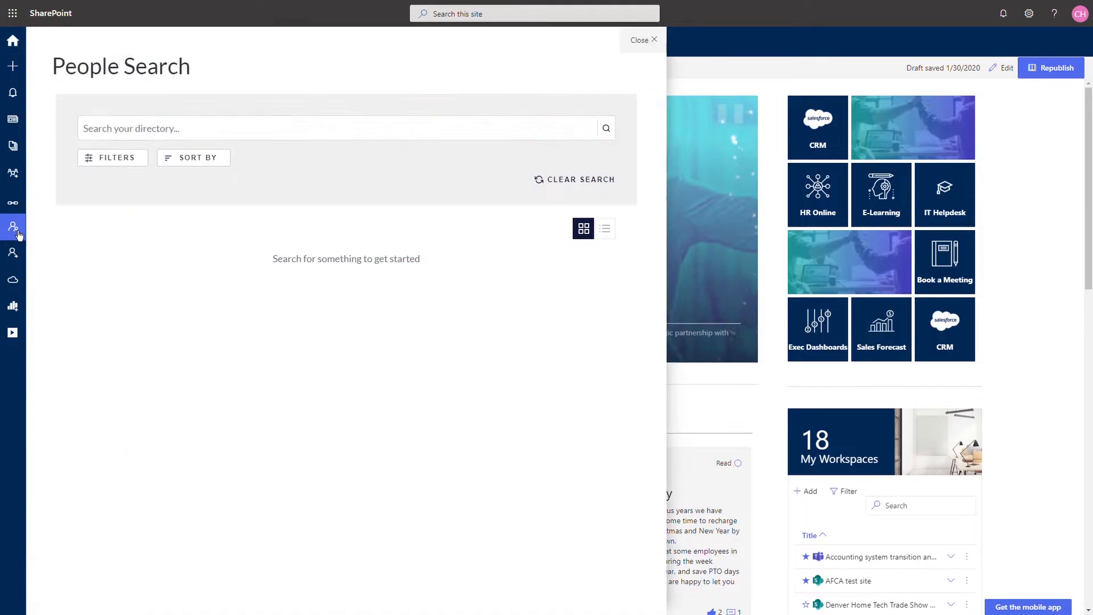
pyautogui.click(638, 40)
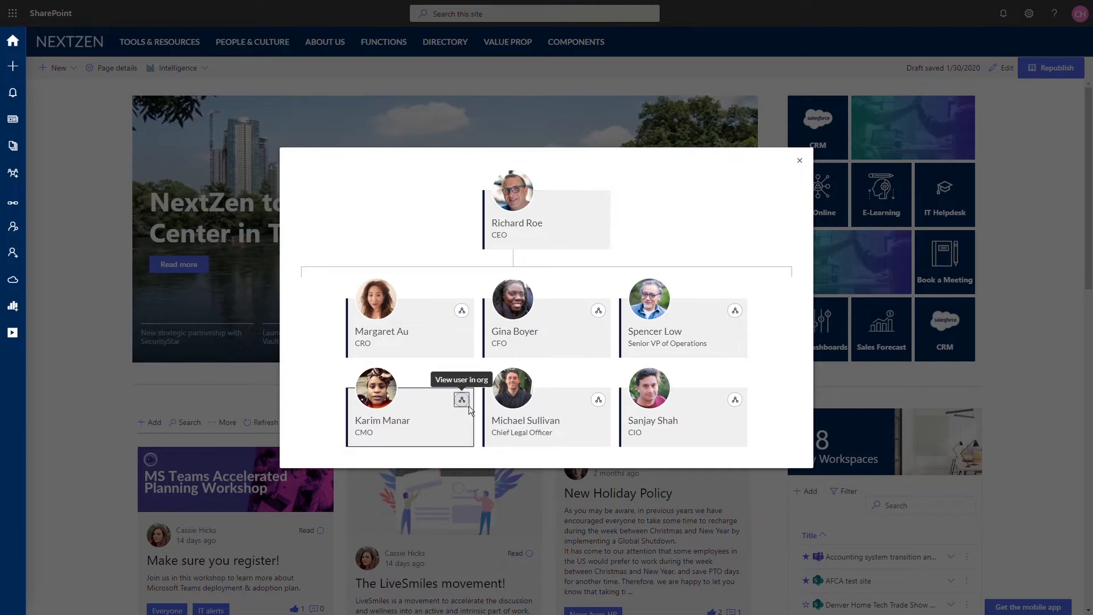
pyautogui.click(462, 399)
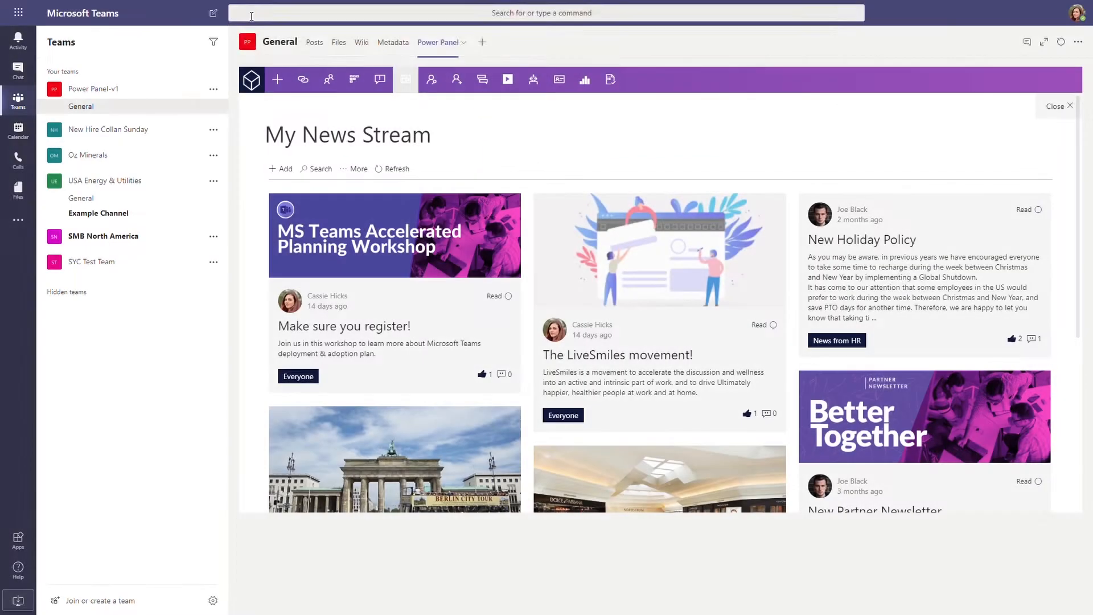
# Start a Teams chat with Adam Barr and begin the message 'Do you mind if I give you a call?'
pyautogui.click(18, 71)
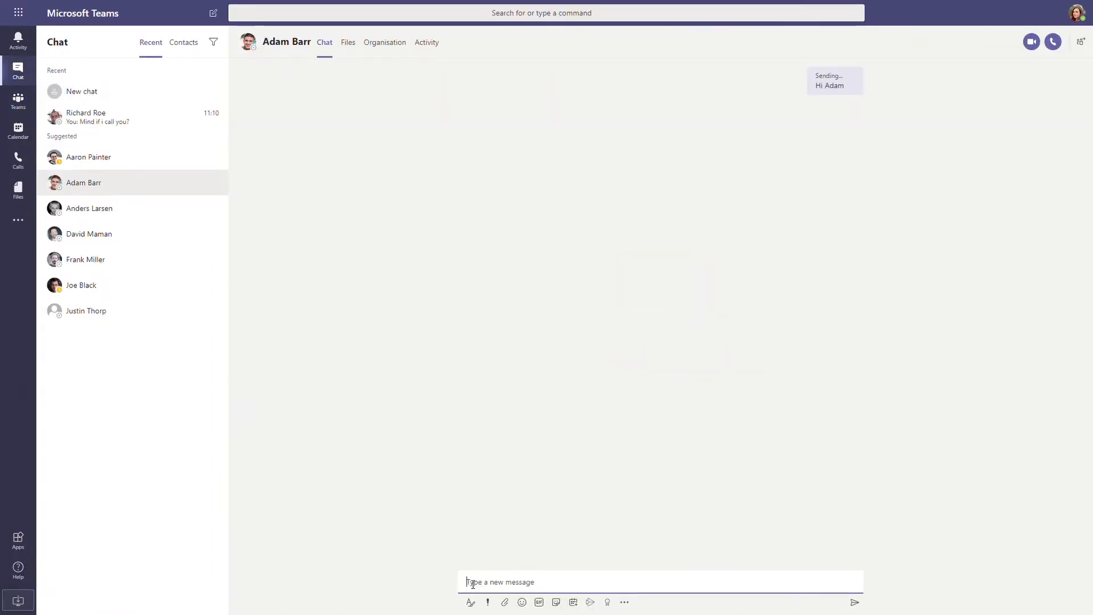
pyautogui.write('Do you mind if I give')
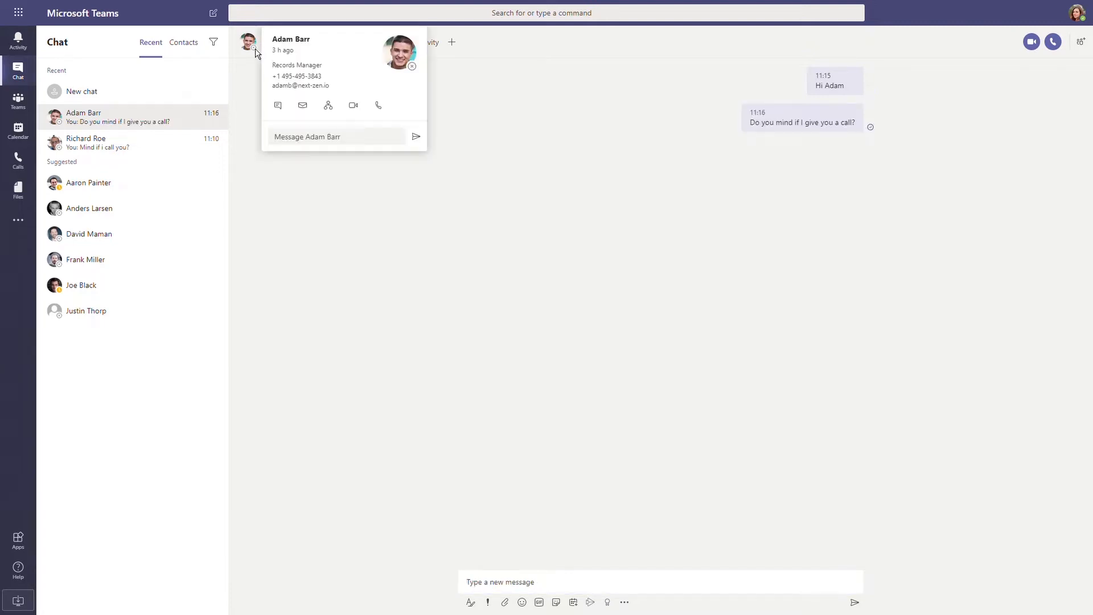
pyautogui.moveTo(379, 110)
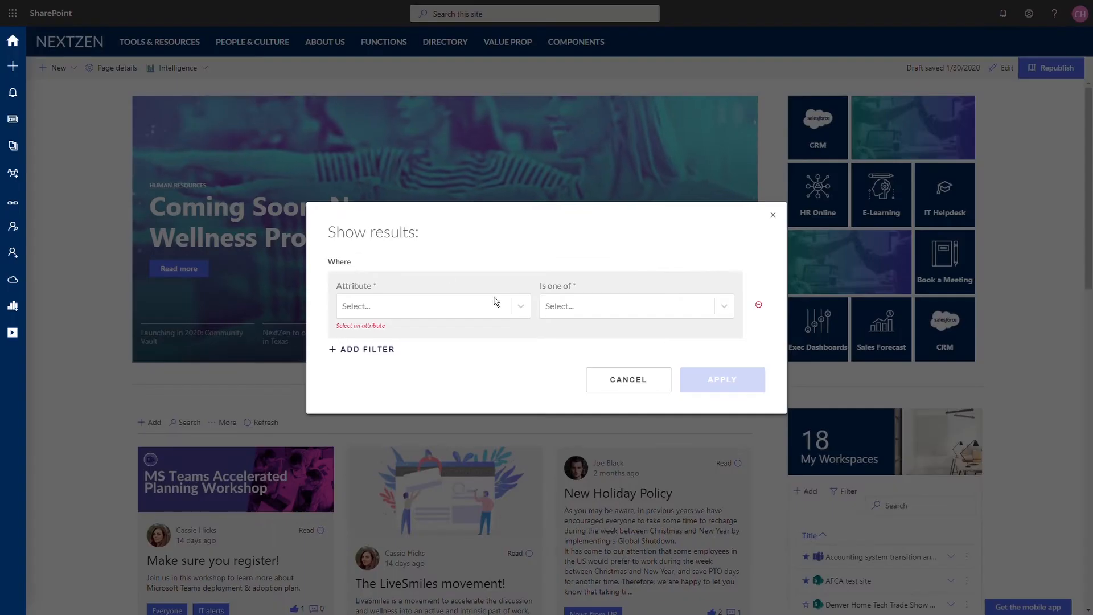
# Filter people by City Austin and Work Skills Coaching, and apply both filters
pyautogui.click(428, 306)
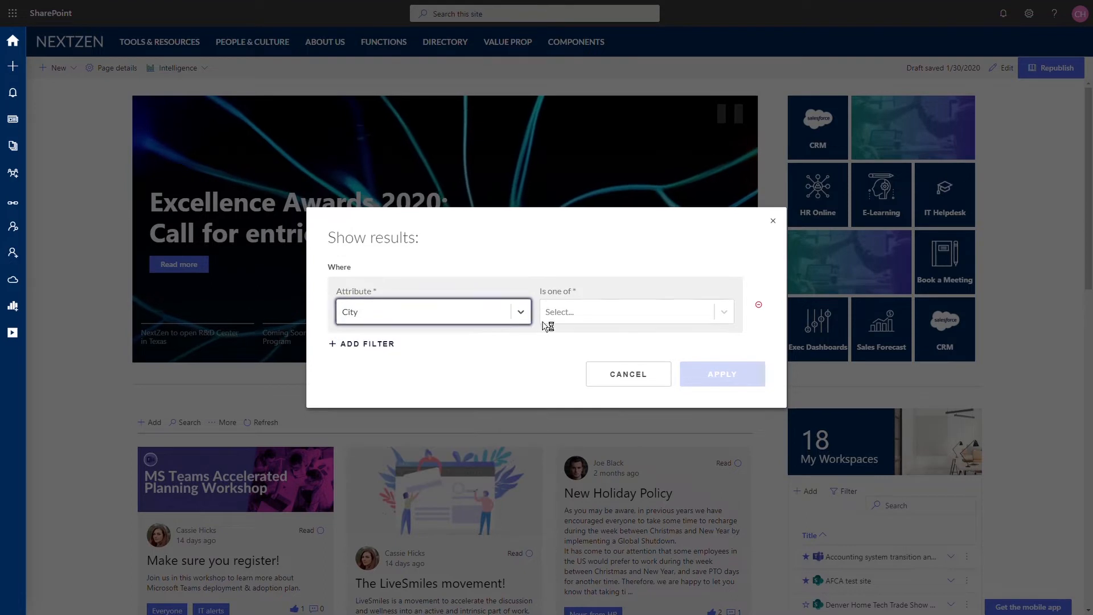
pyautogui.click(634, 311)
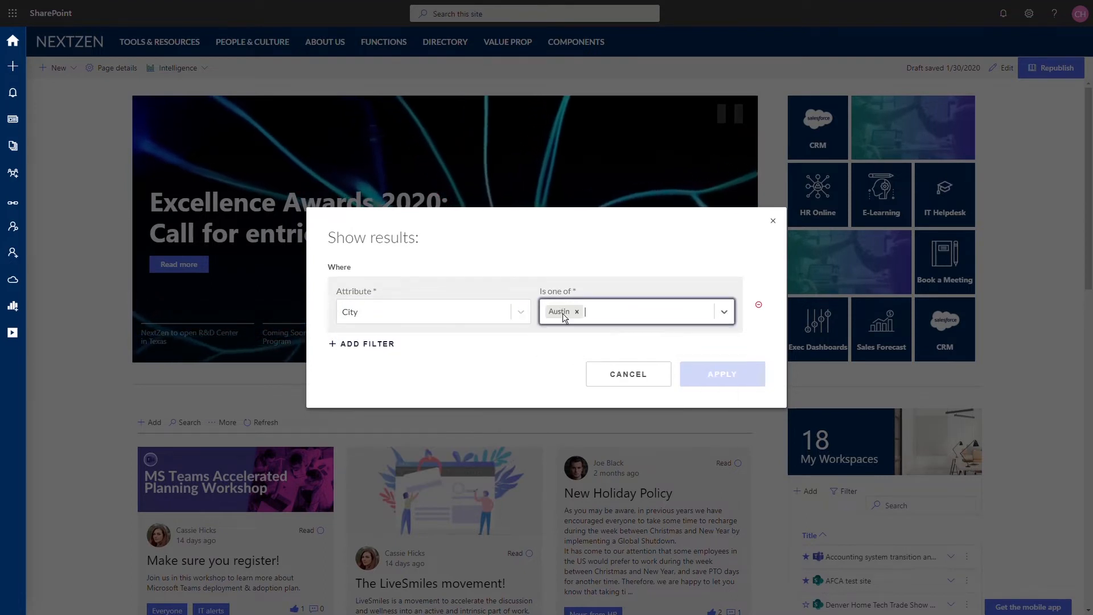
pyautogui.click(362, 344)
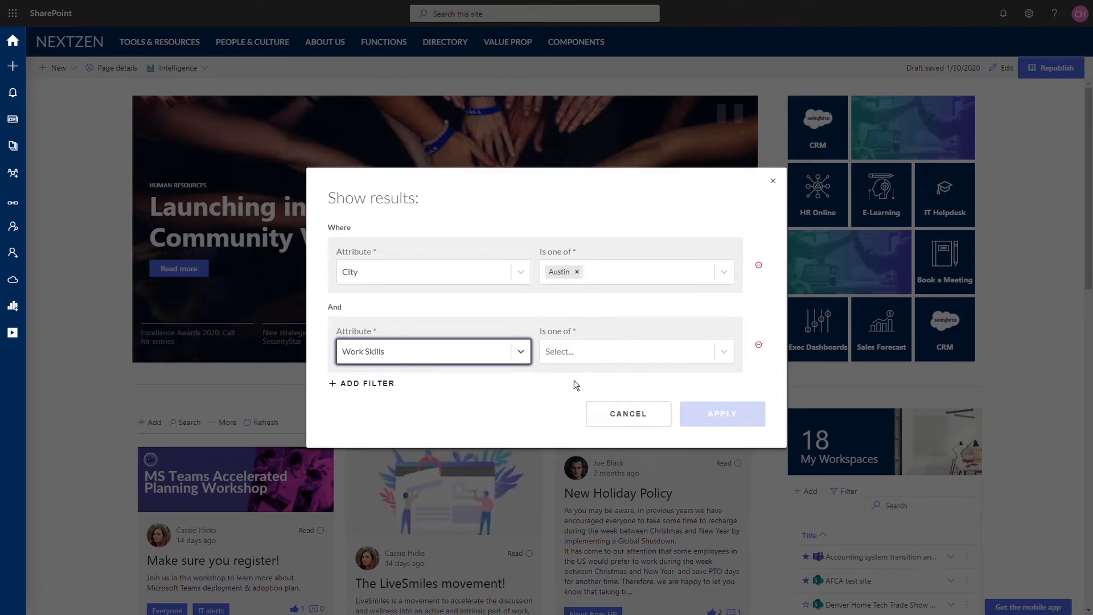
pyautogui.click(627, 351)
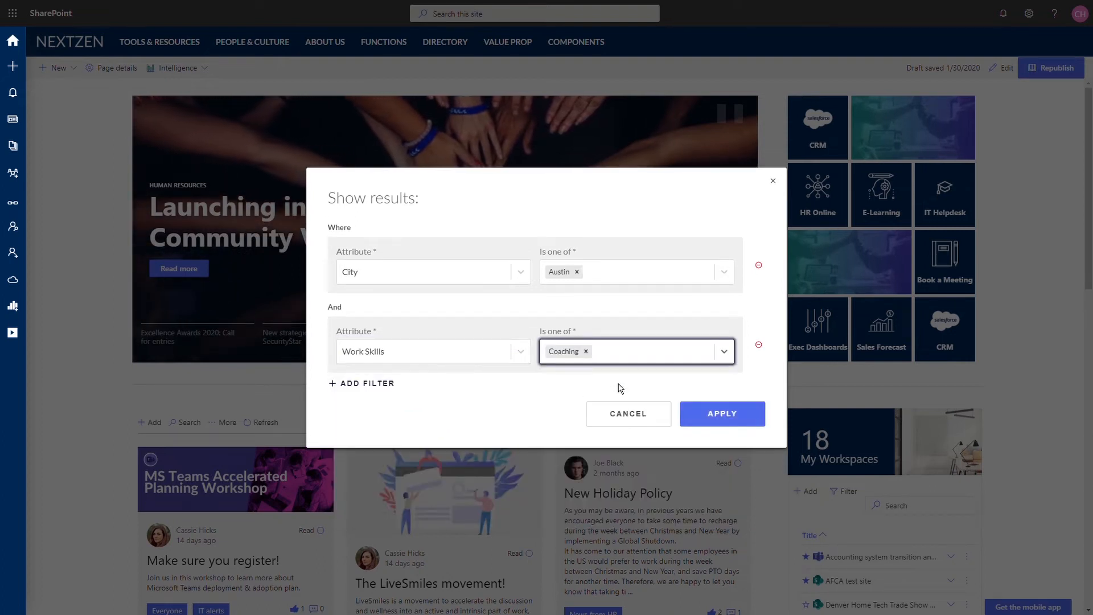
pyautogui.click(721, 414)
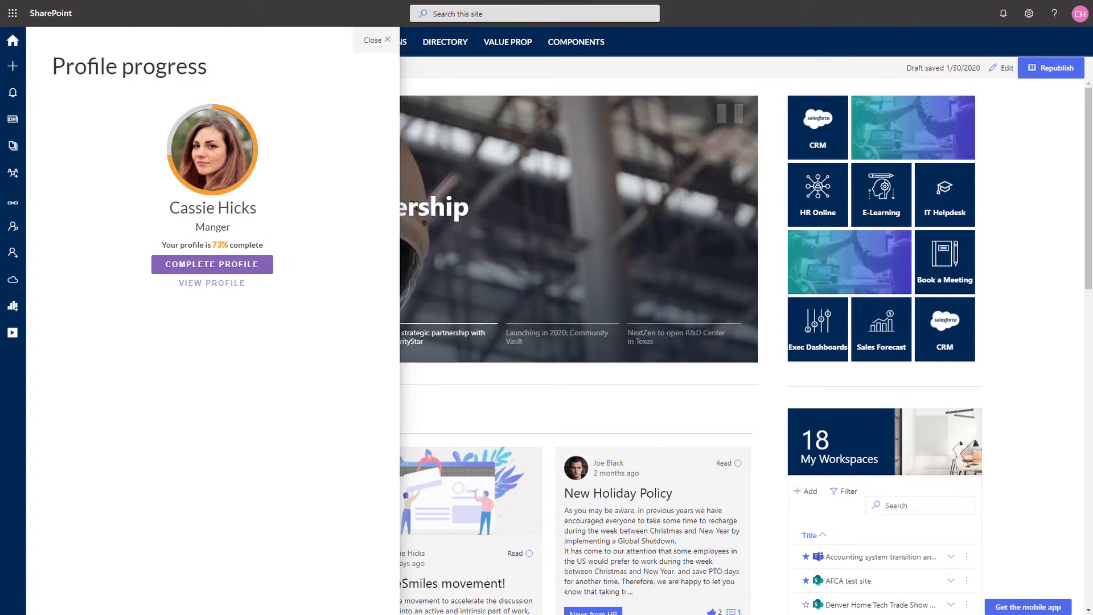
pyautogui.click(212, 283)
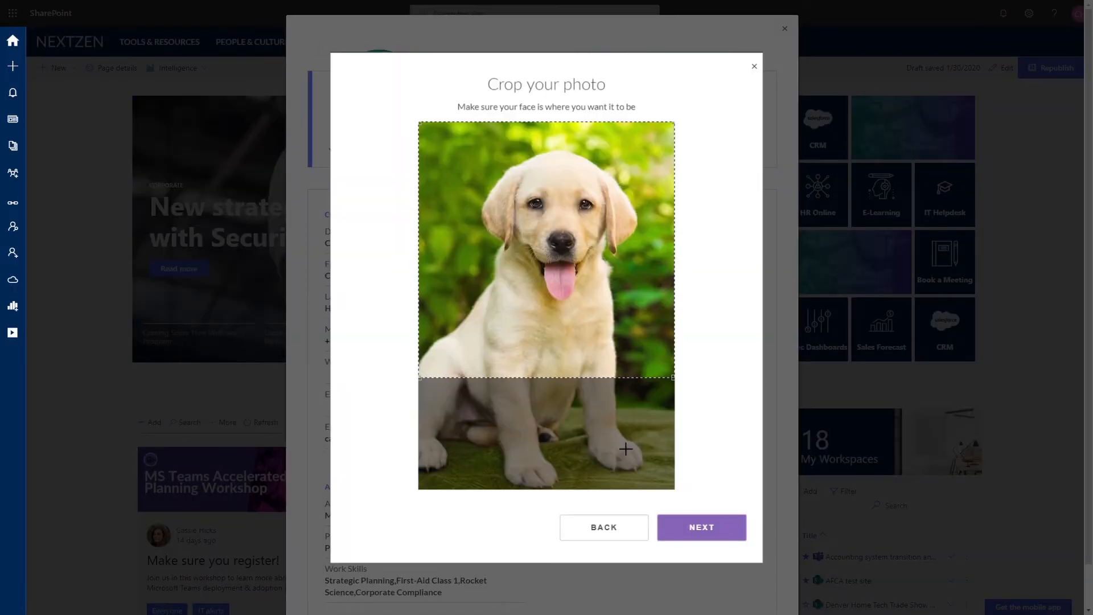
# Back out of the dog photo after the no-faces warning and save the cartoon avatar as profile photo
pyautogui.click(701, 528)
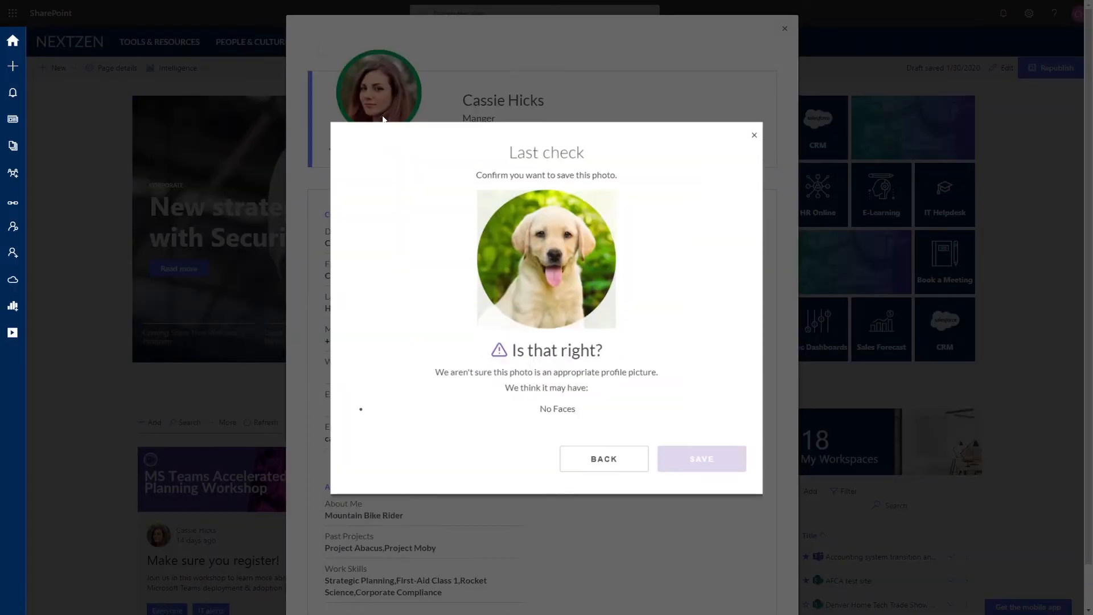
pyautogui.click(603, 458)
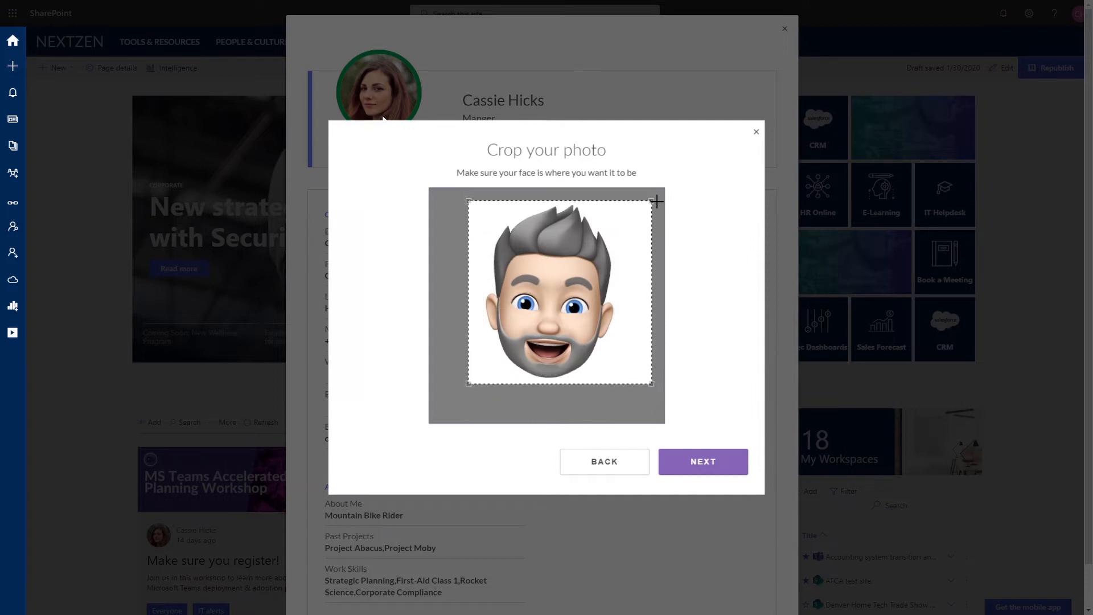
pyautogui.click(702, 460)
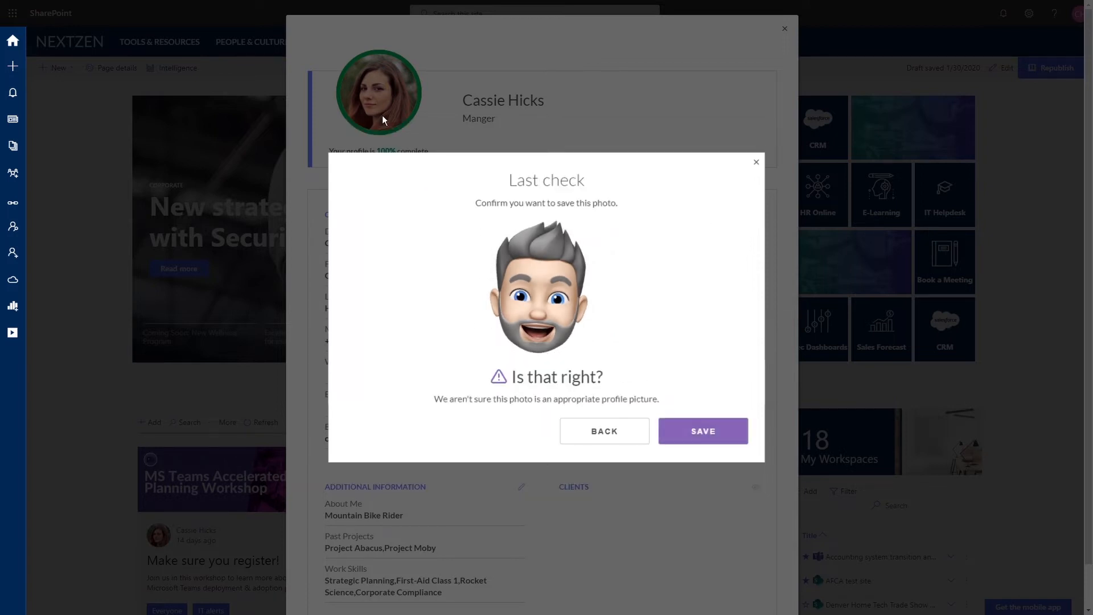
pyautogui.click(604, 431)
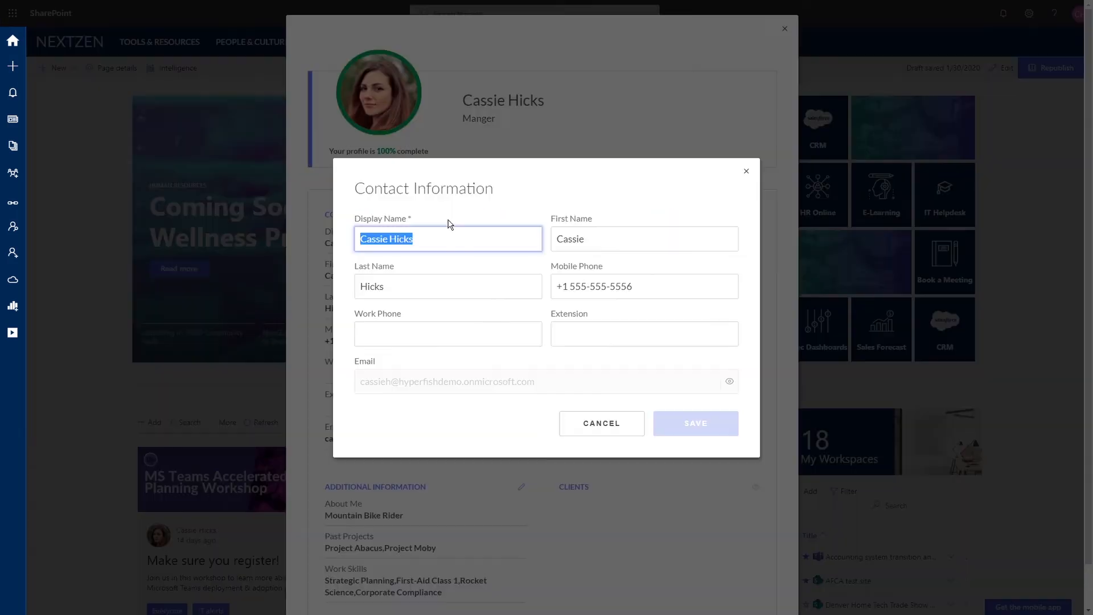
pyautogui.moveTo(730, 382)
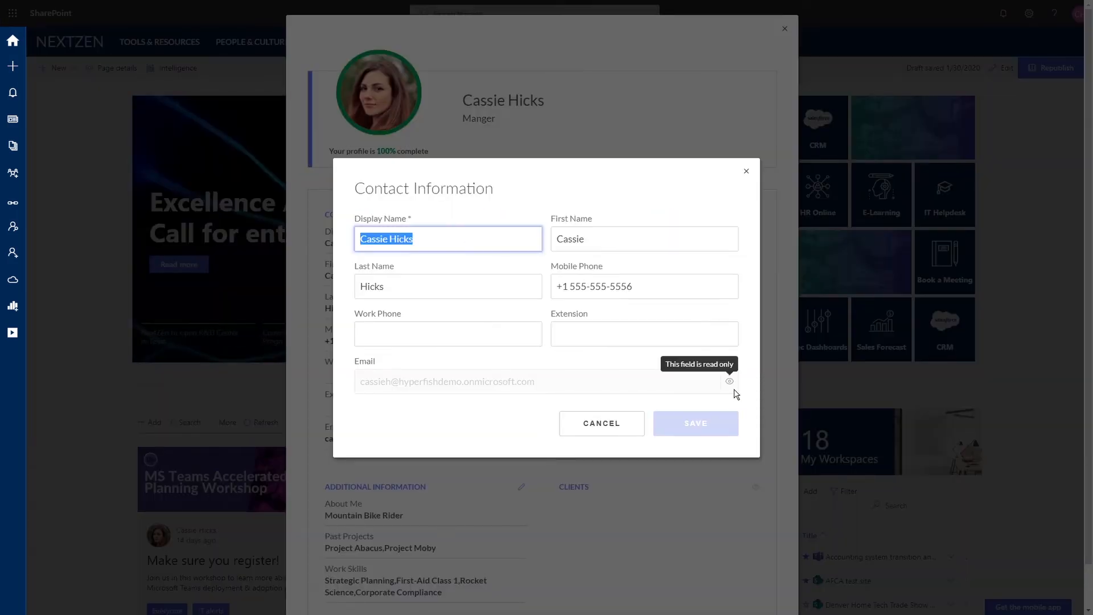
pyautogui.click(642, 285)
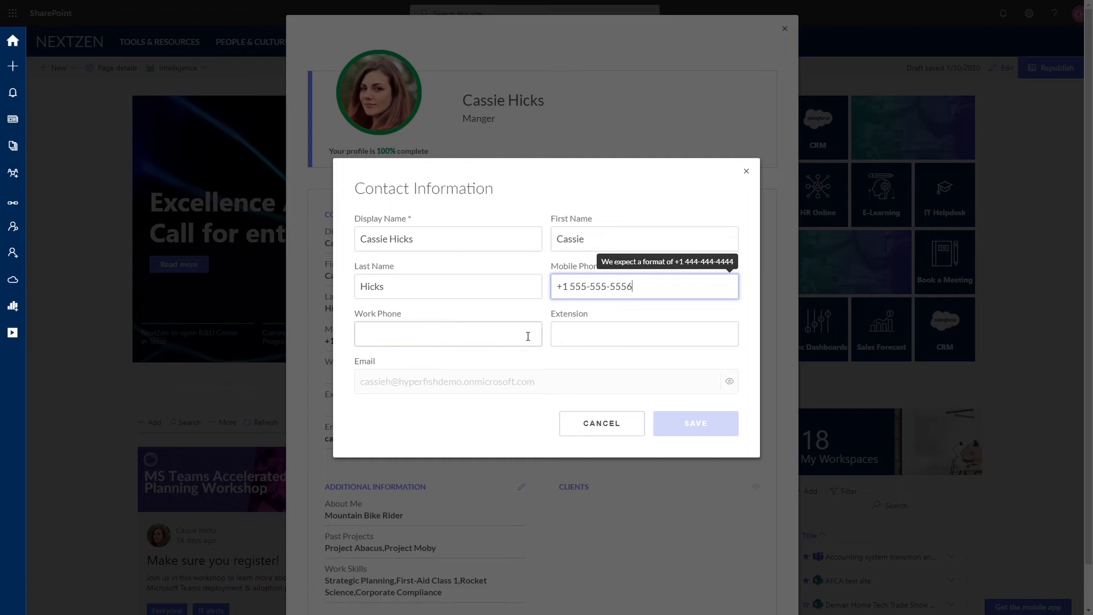
pyautogui.click(448, 333)
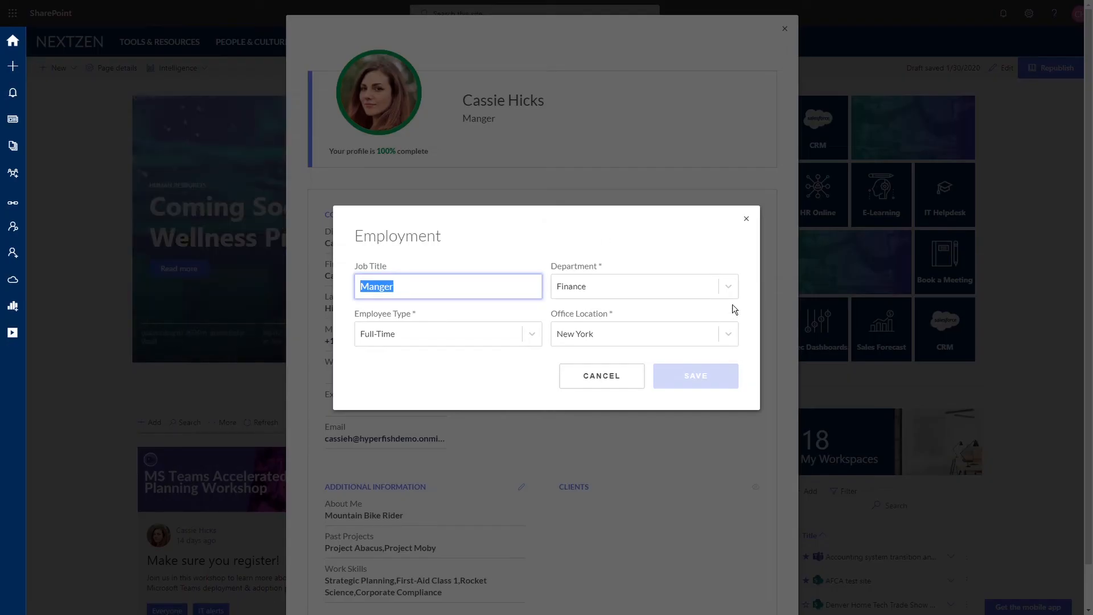
pyautogui.click(447, 333)
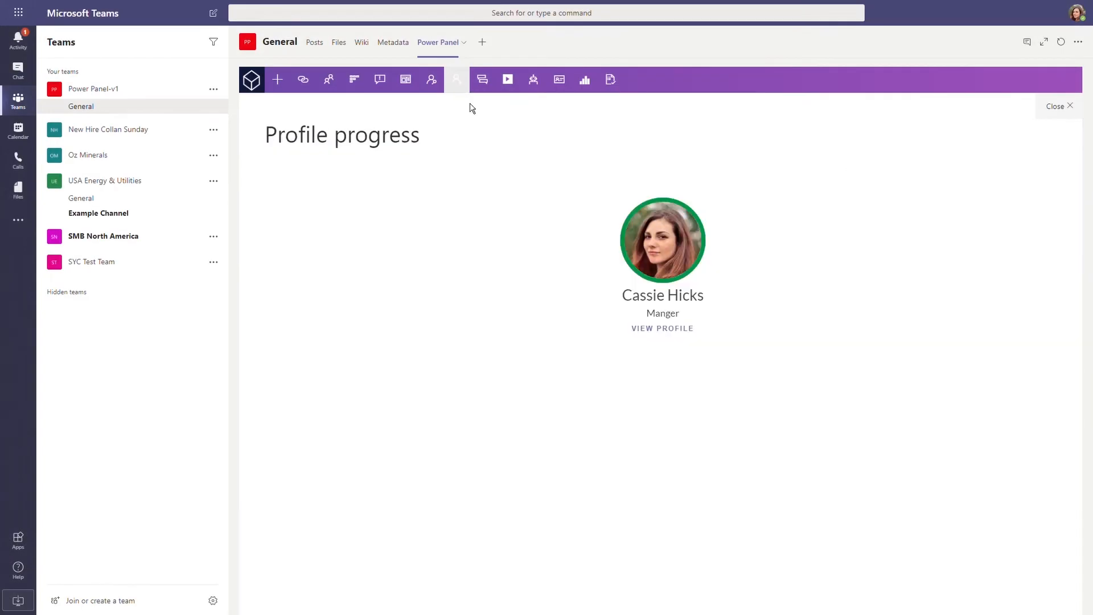
pyautogui.click(661, 329)
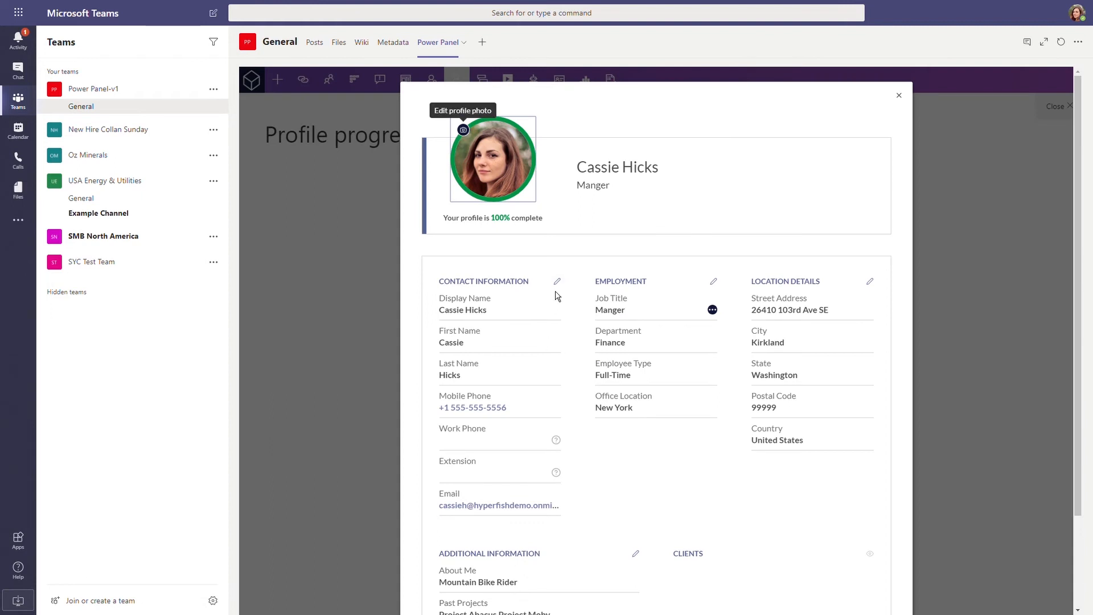
pyautogui.click(557, 282)
pyautogui.write('+1 555-555-5555')
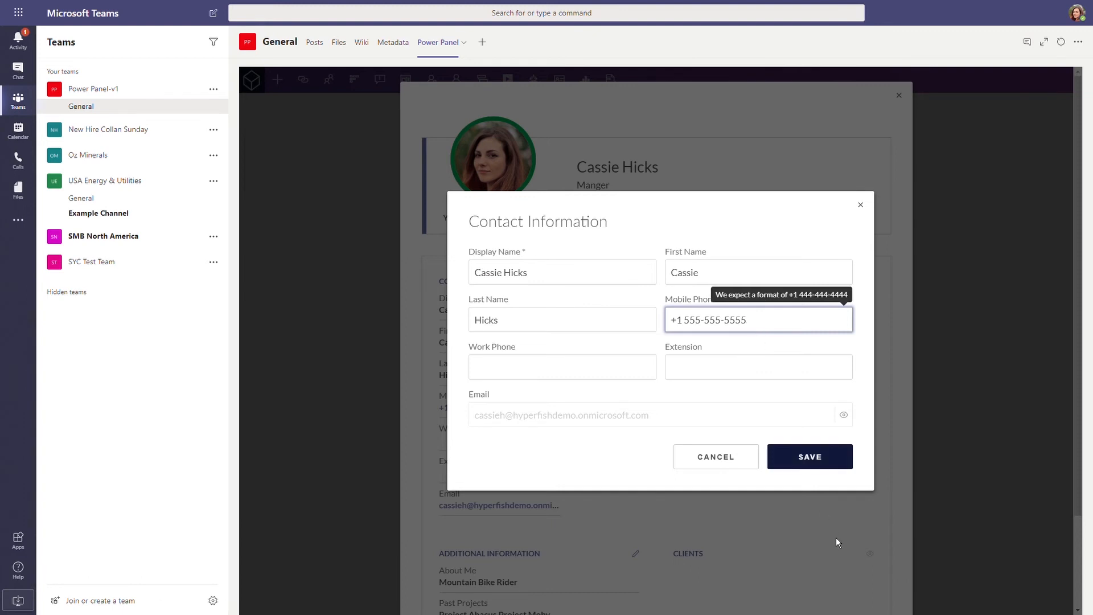
pyautogui.click(809, 457)
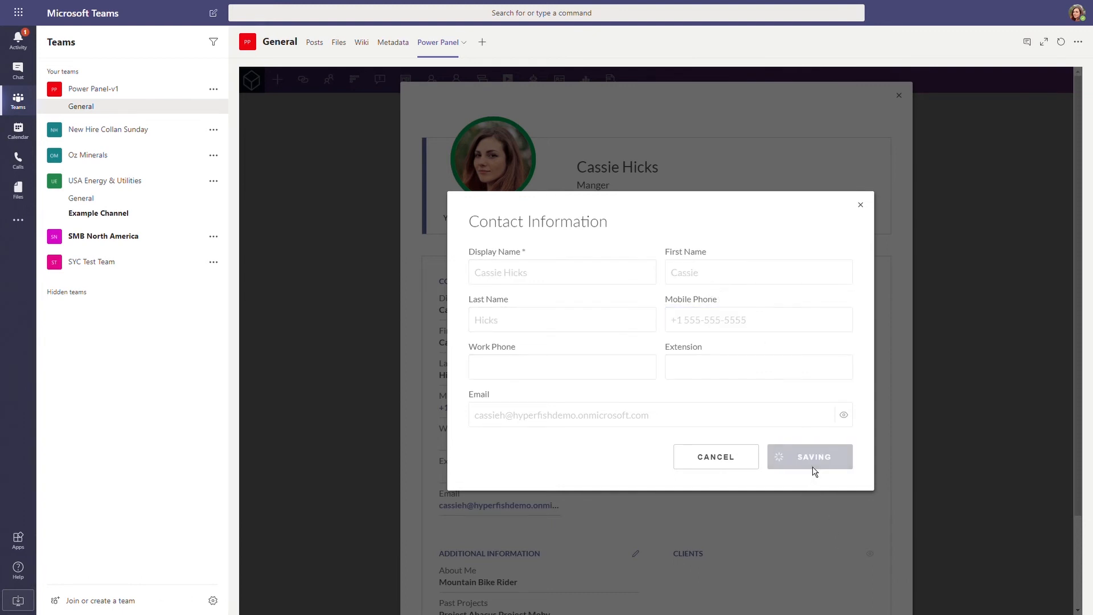
pyautogui.click(809, 456)
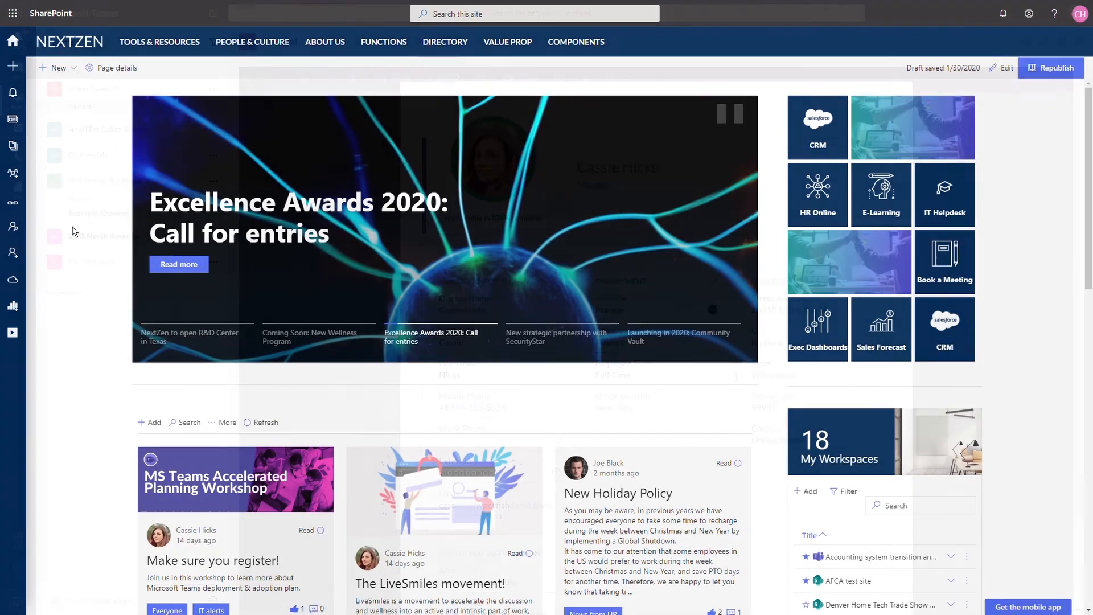
pyautogui.click(445, 42)
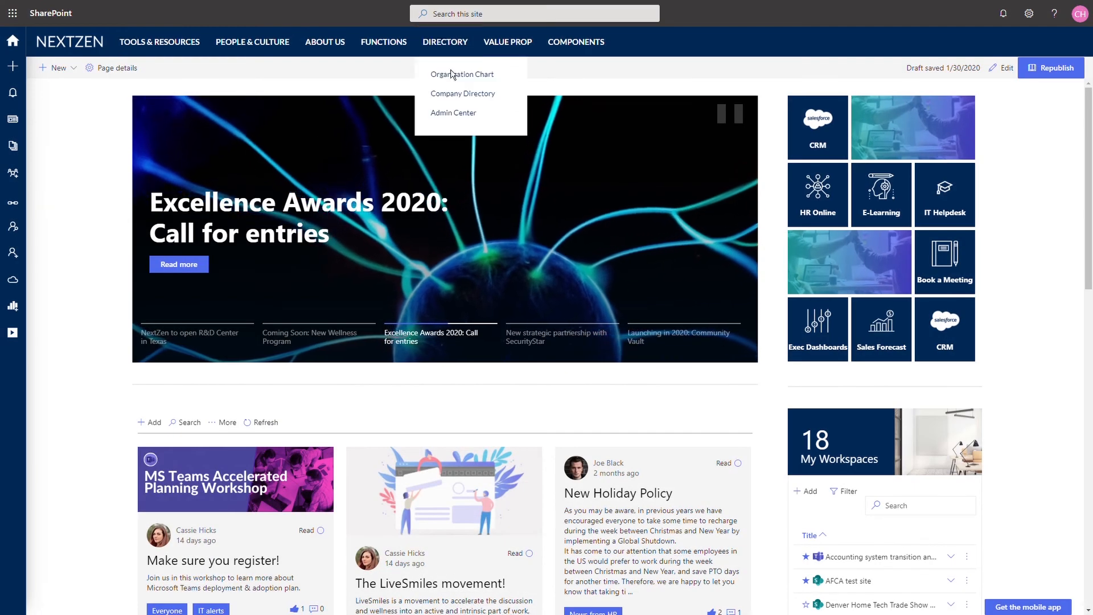
pyautogui.click(461, 74)
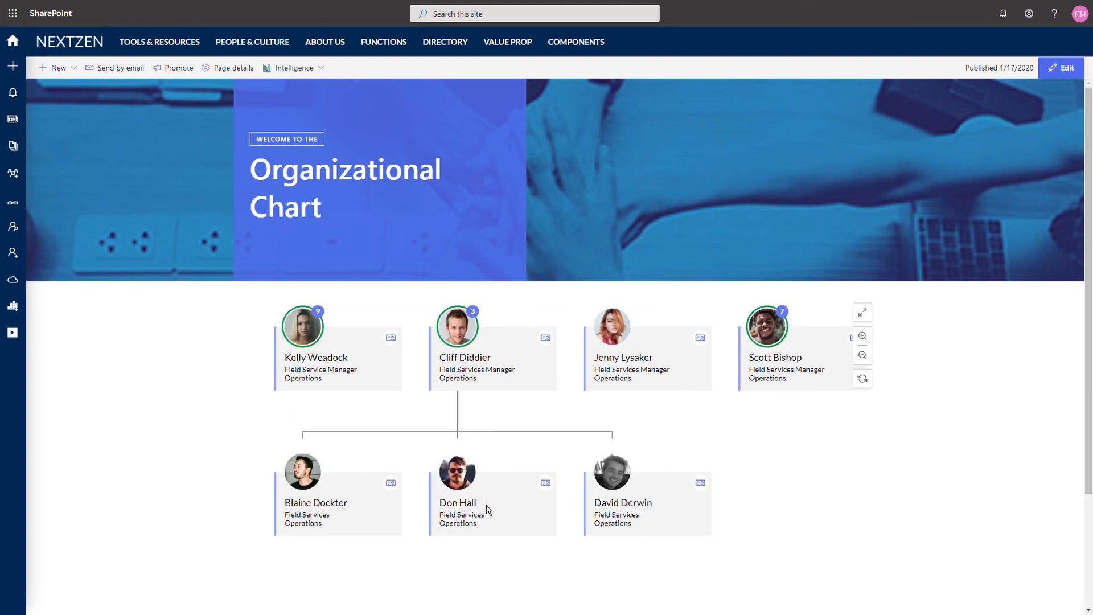
pyautogui.click(458, 481)
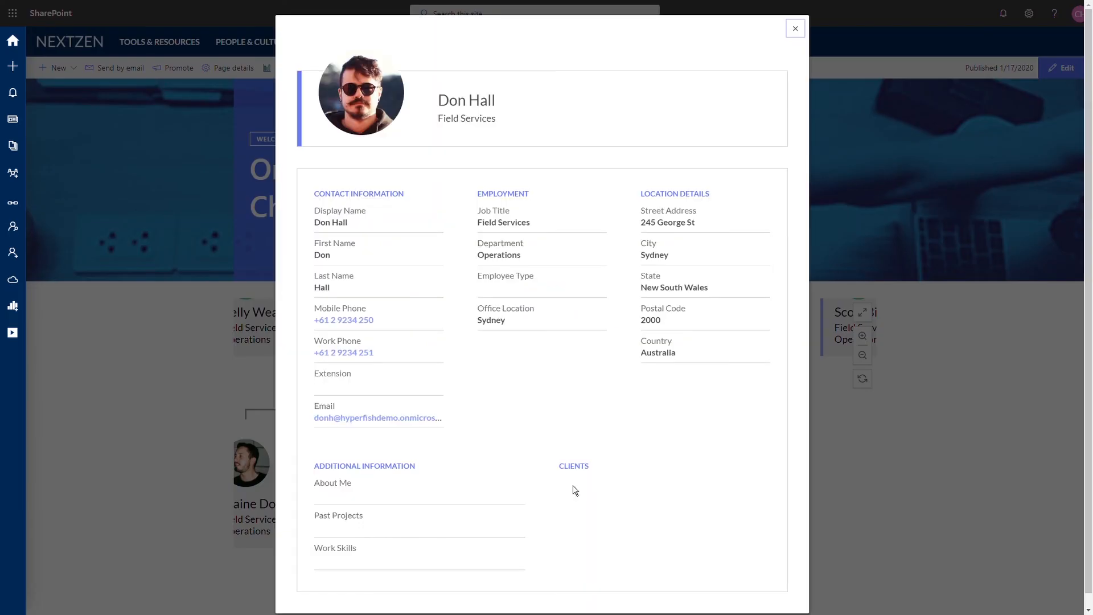